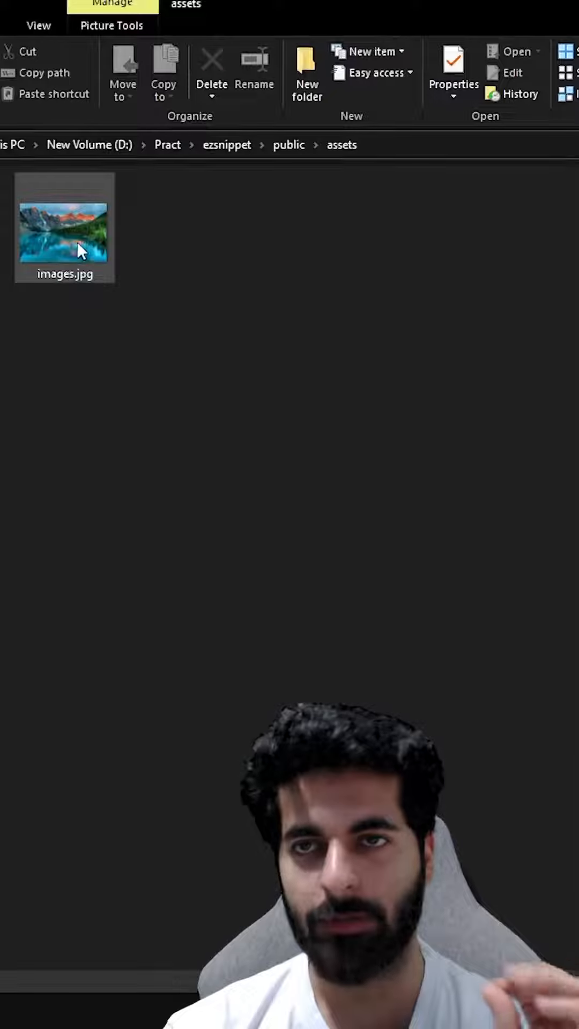
Read the 4226 x 2847 dimensions of images.jpg from its Properties, then add src="" to the Image component
{"action": "left_click", "coordinate": [452, 64]}
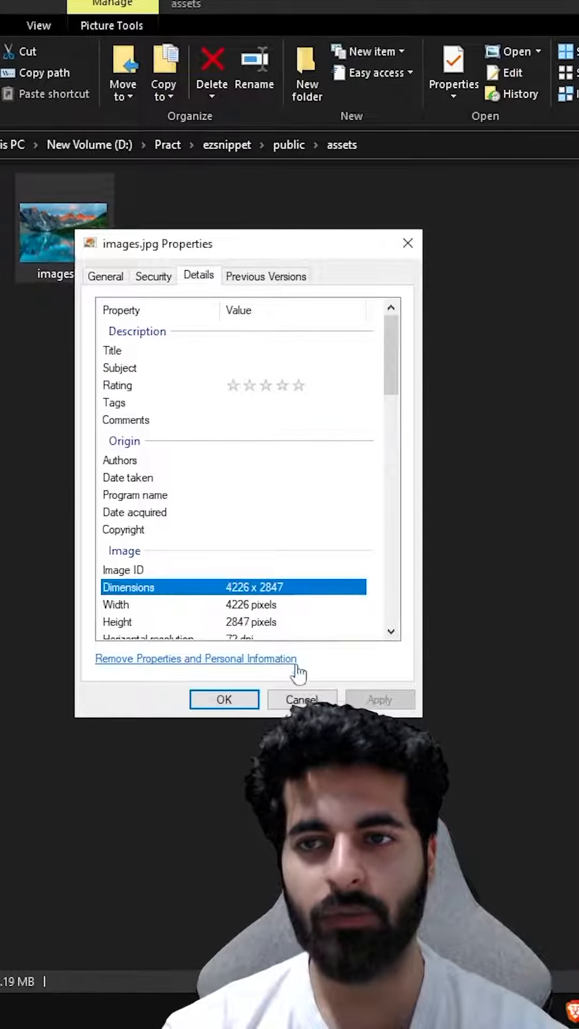
{"action": "left_click", "coordinate": [105, 275]}
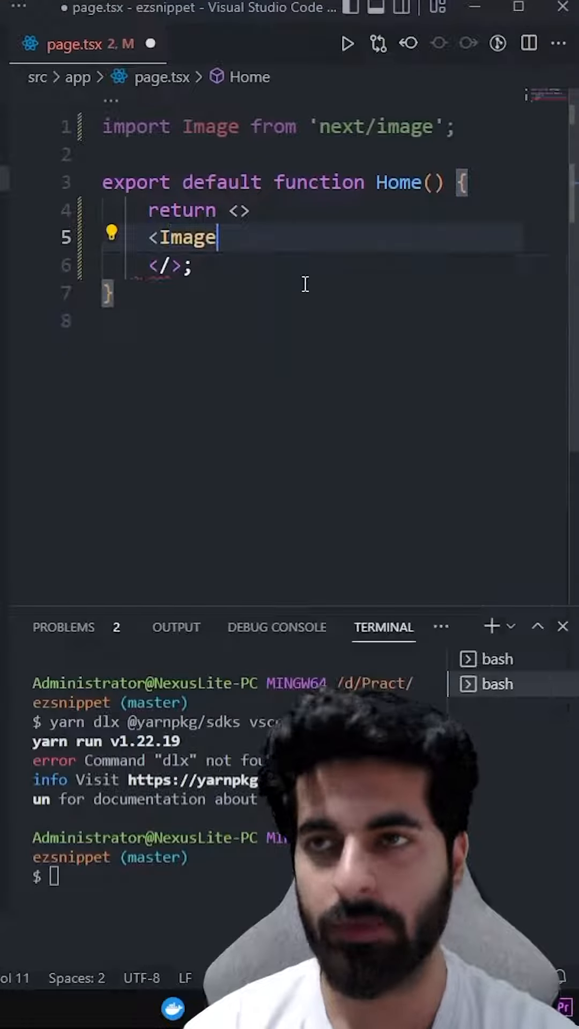
{"action": "type", "text": "src=\"\""}
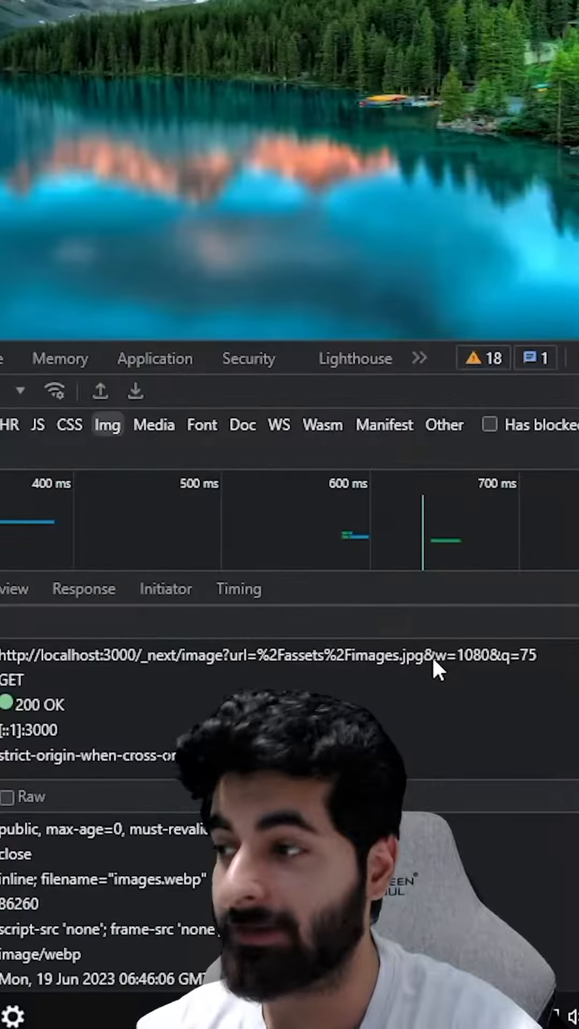
Highlight the w=1080 and then w=1200 width parameters in the _next/image request URLs
{"action": "double_click", "coordinate": [466, 656]}
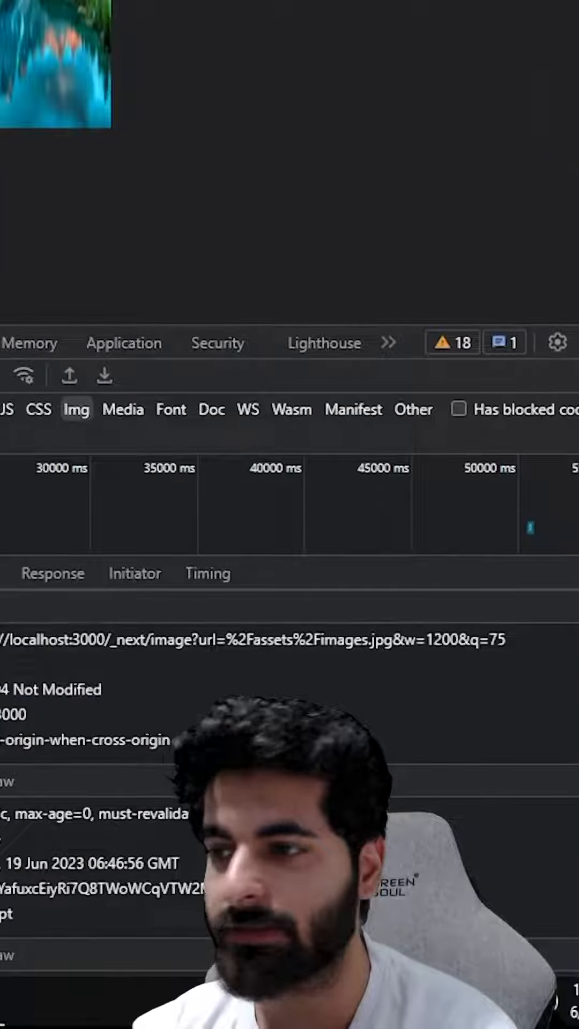
{"action": "double_click", "coordinate": [437, 640]}
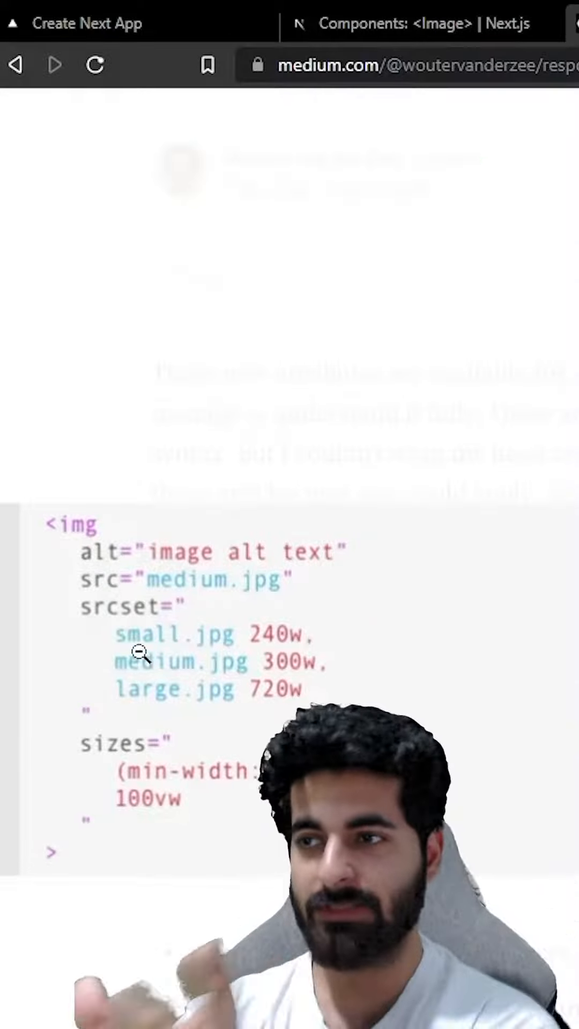
{"action": "mouse_move", "coordinate": [285, 649]}
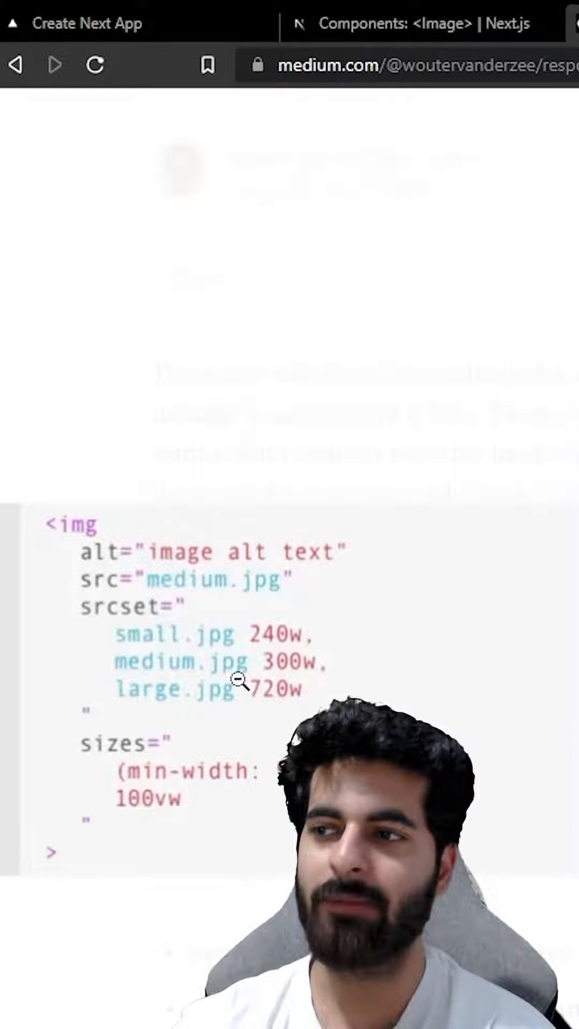
Scroll the Medium article to the img sample with srcset and sizes (min-width: 960px) 720px, 100vw
{"action": "scroll", "scroll_direction": "down", "scroll_amount": 3}
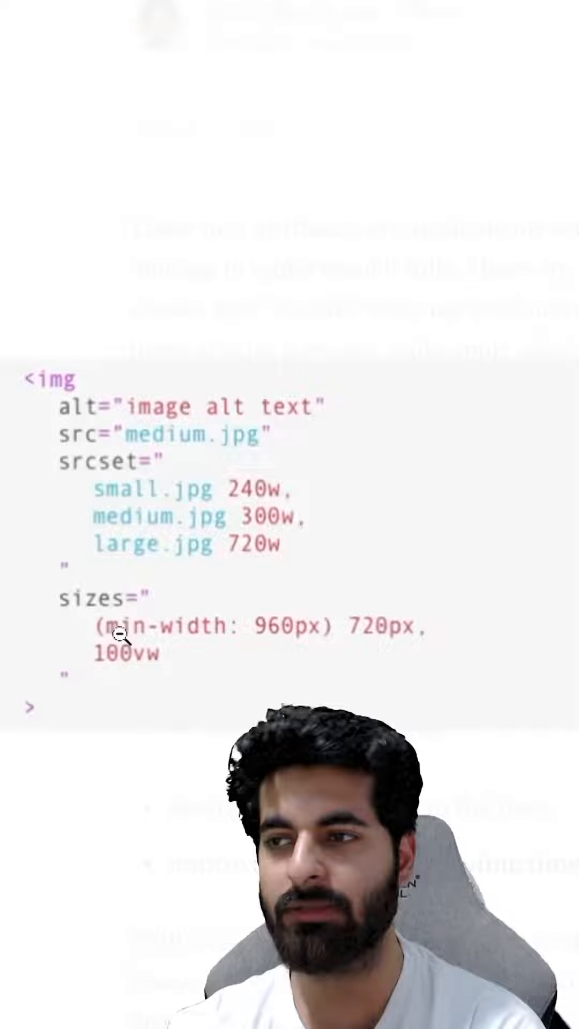
{"action": "mouse_move", "coordinate": [362, 644]}
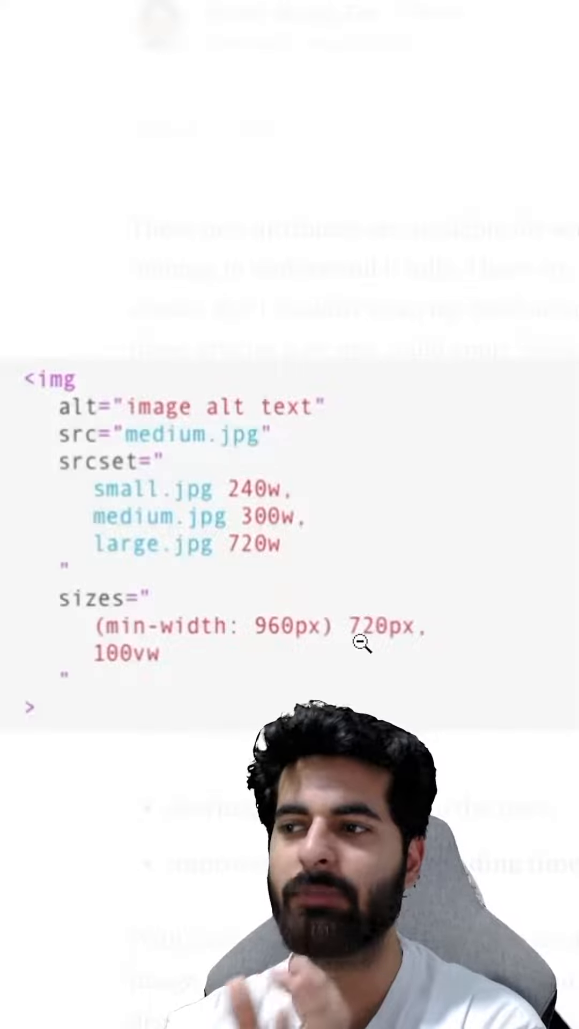